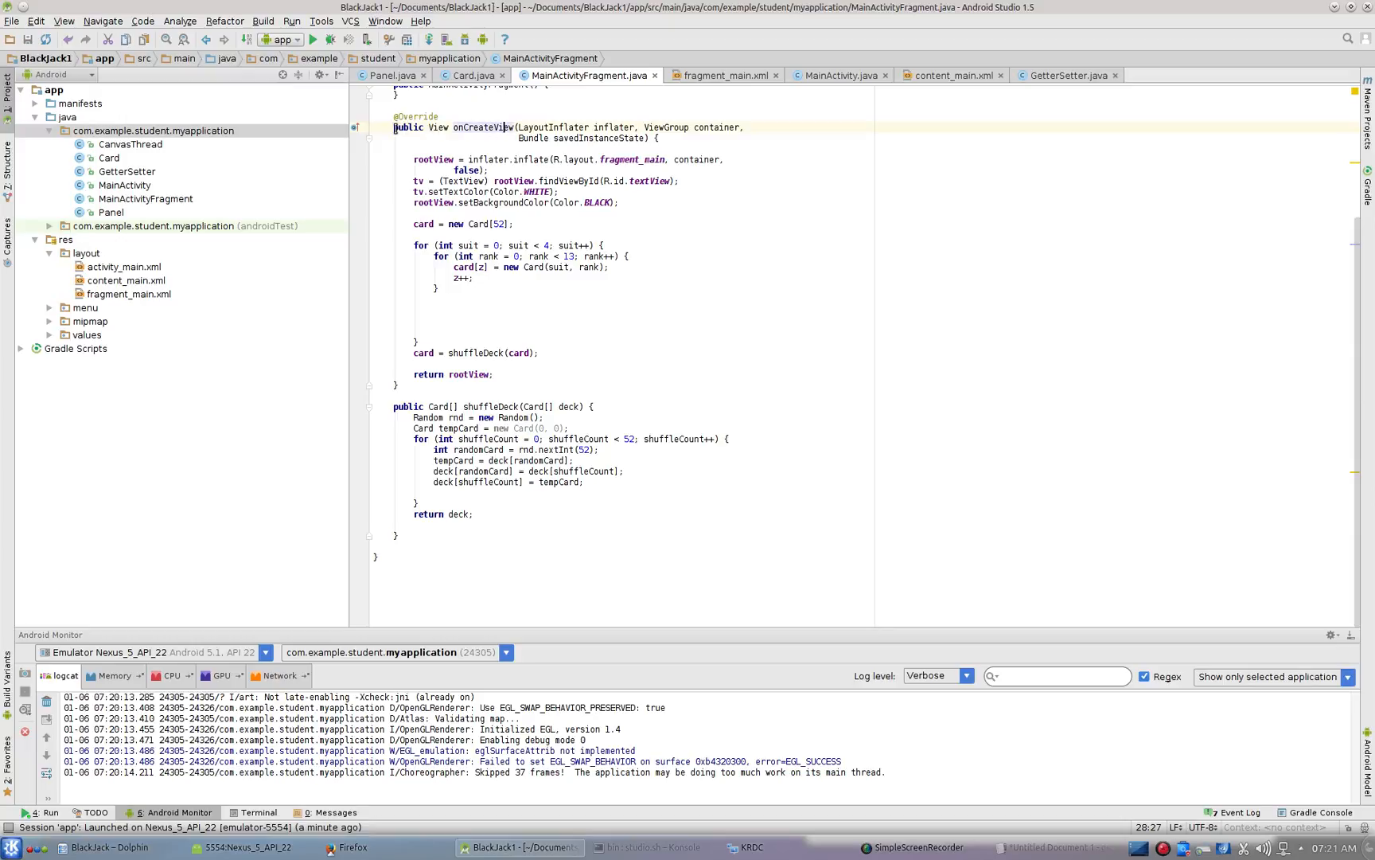
- Select the whole onCreateView method and switch windows from the taskbar
drag(395, 117, 697, 390)
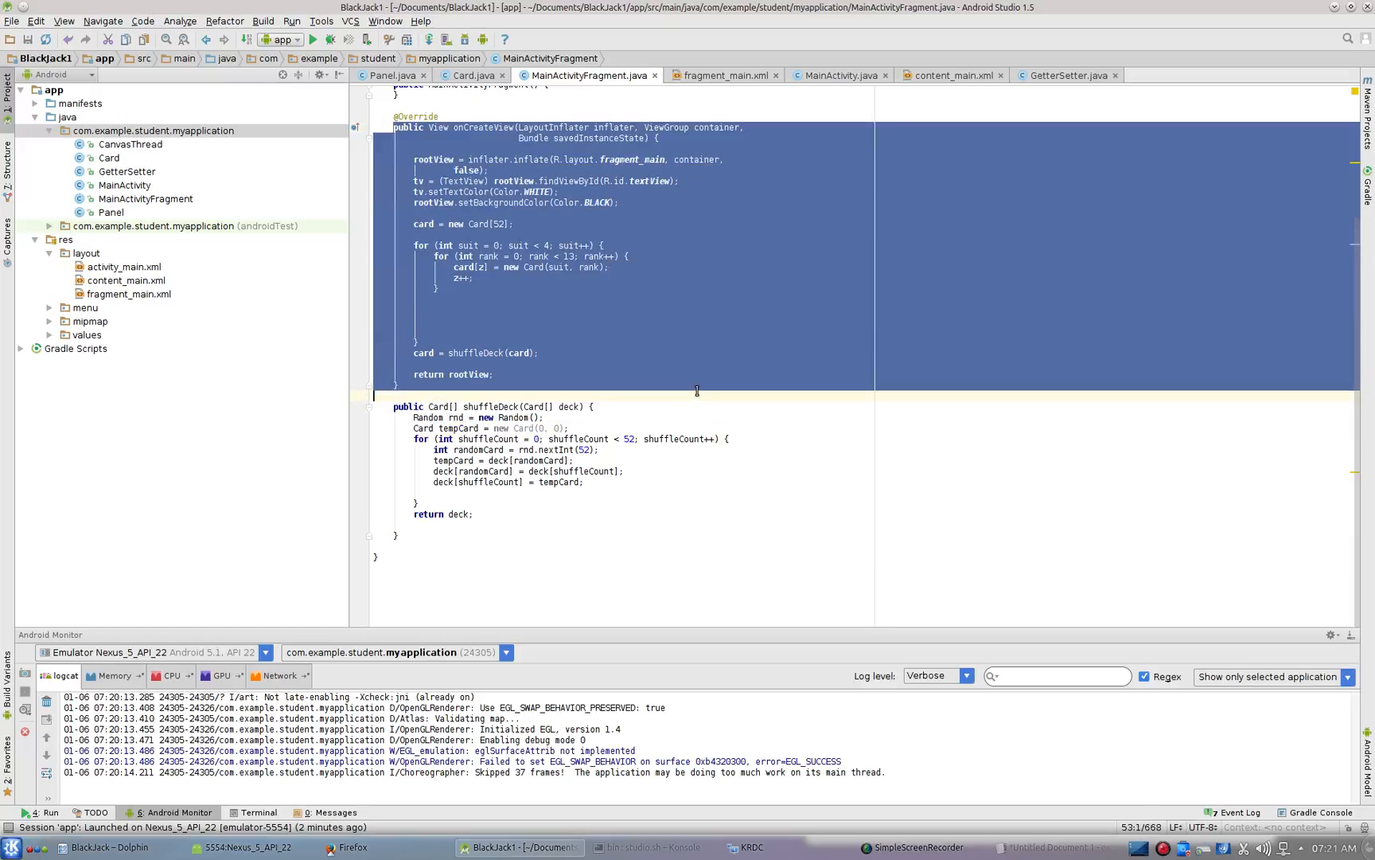
click(1048, 847)
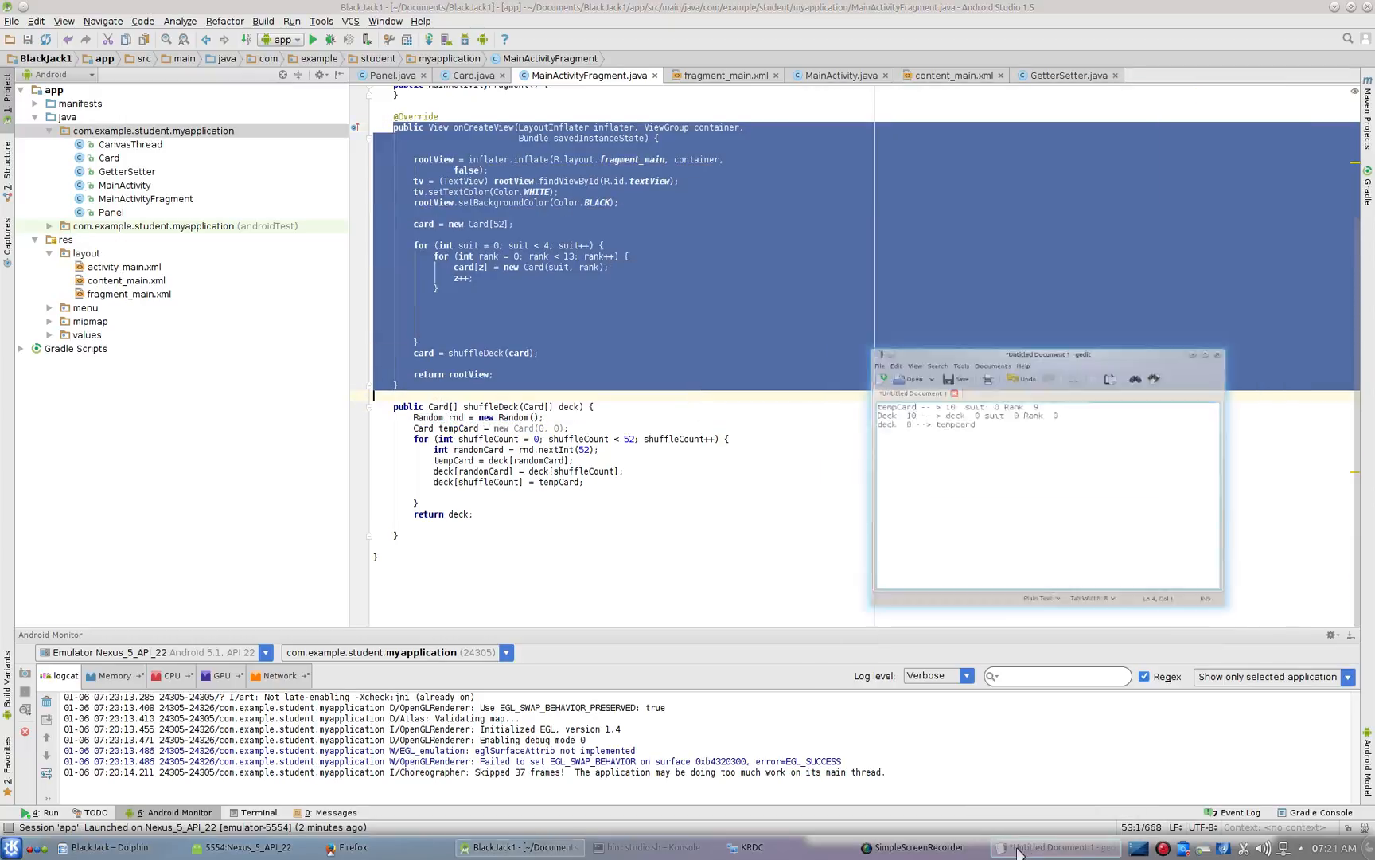
click(913, 847)
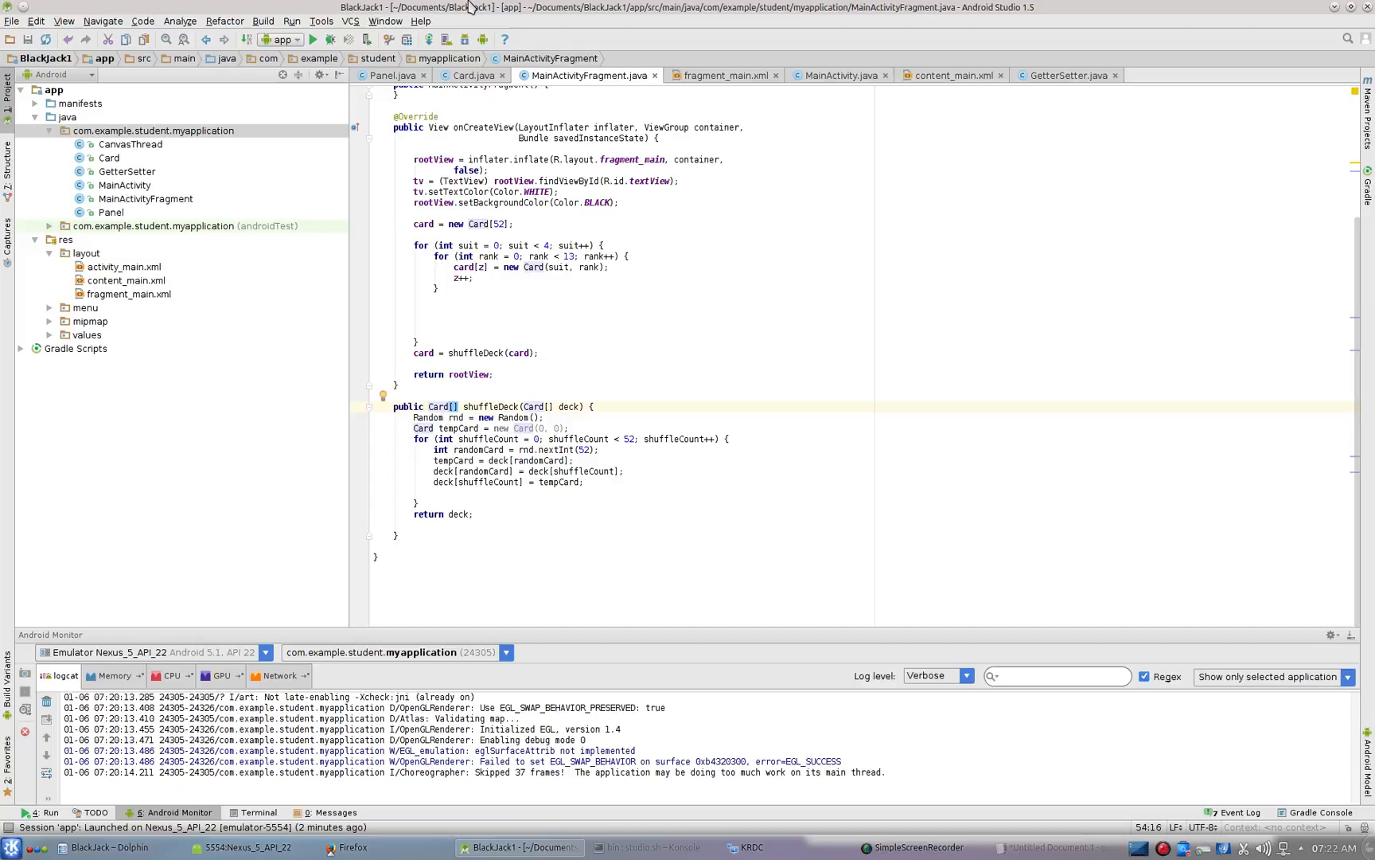
mouse_move(474, 76)
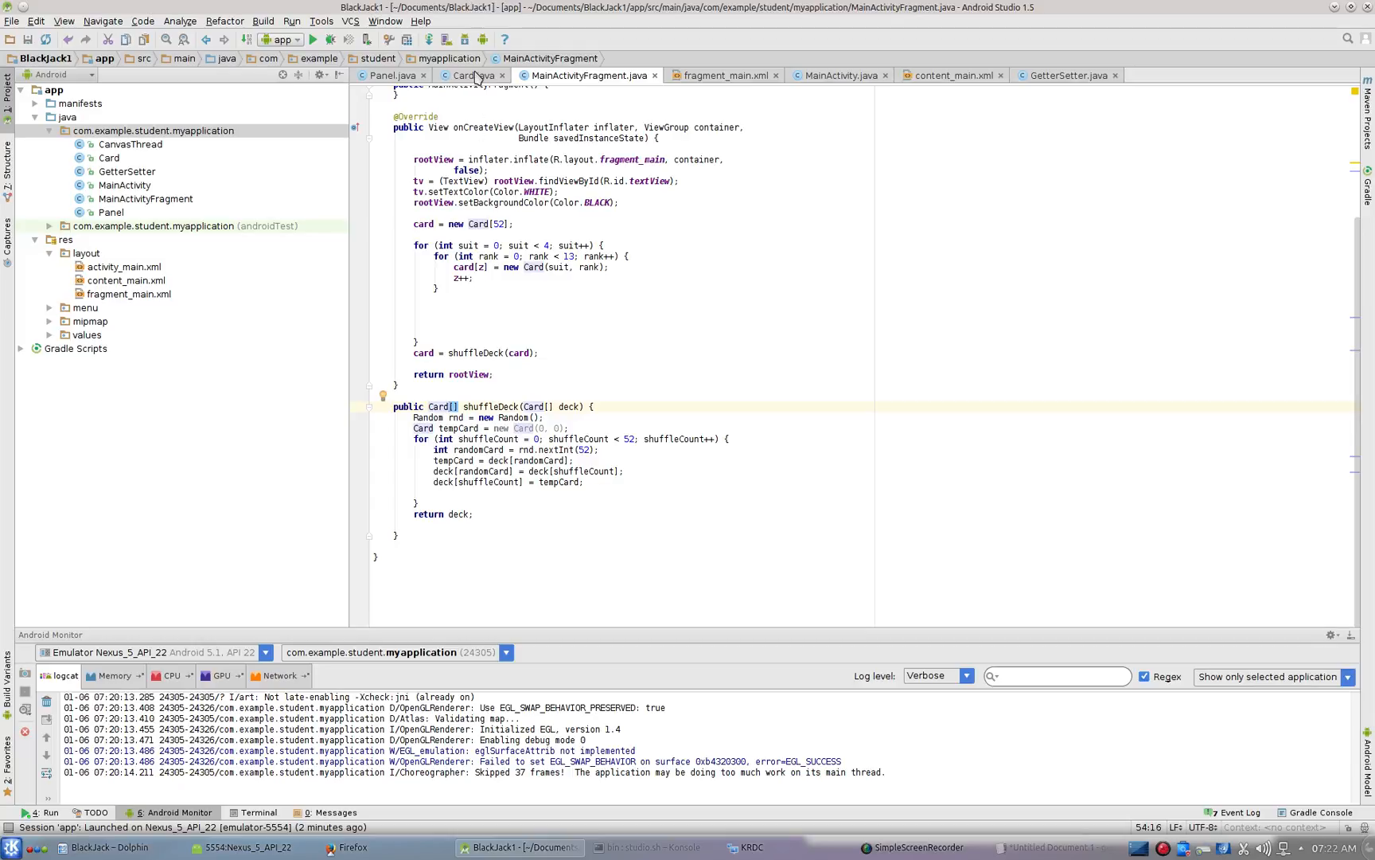
mouse_move(470, 76)
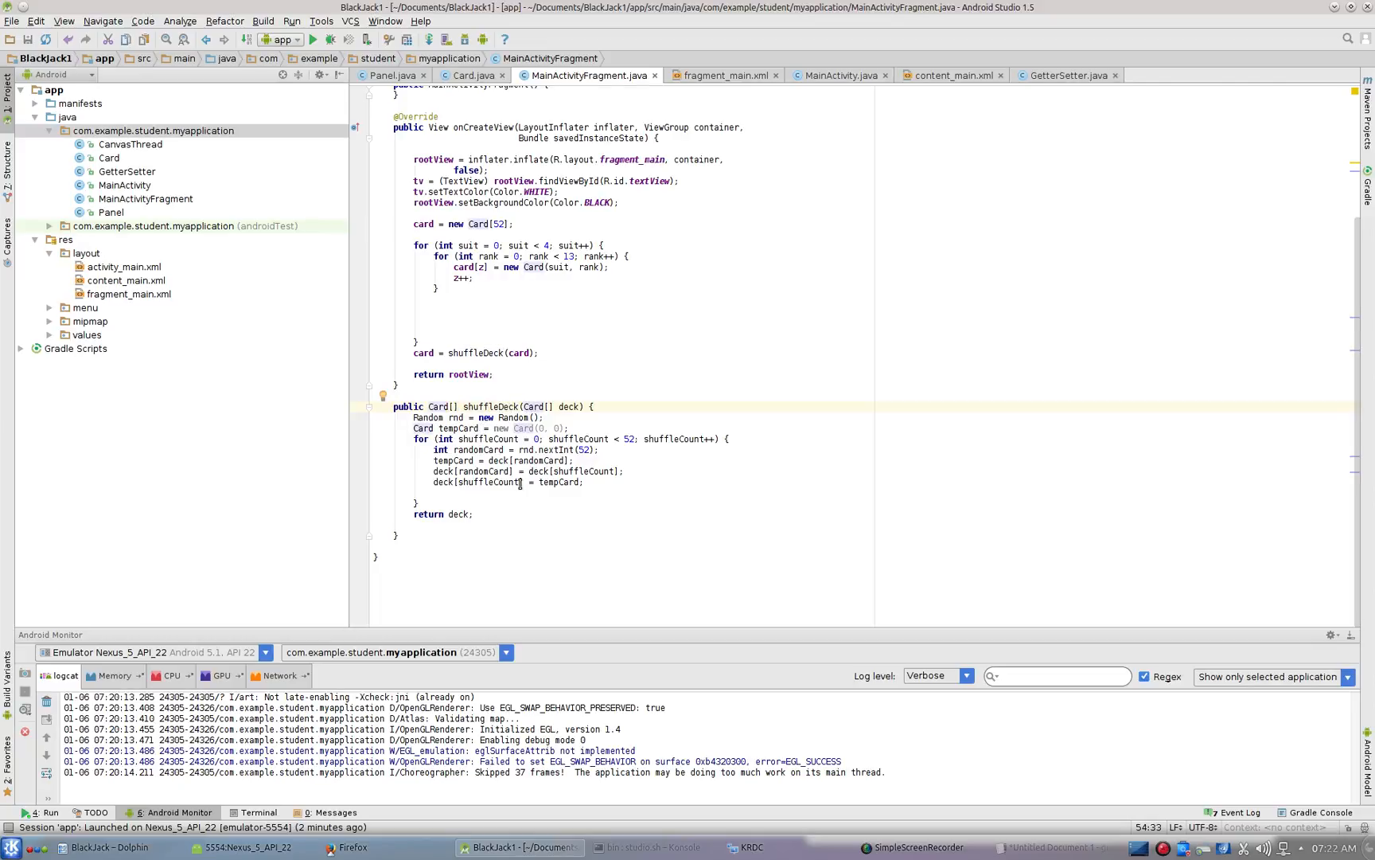
- At the shuffleDeck call, highlight all usages of shuffleDeck and tempCard
click(570, 406)
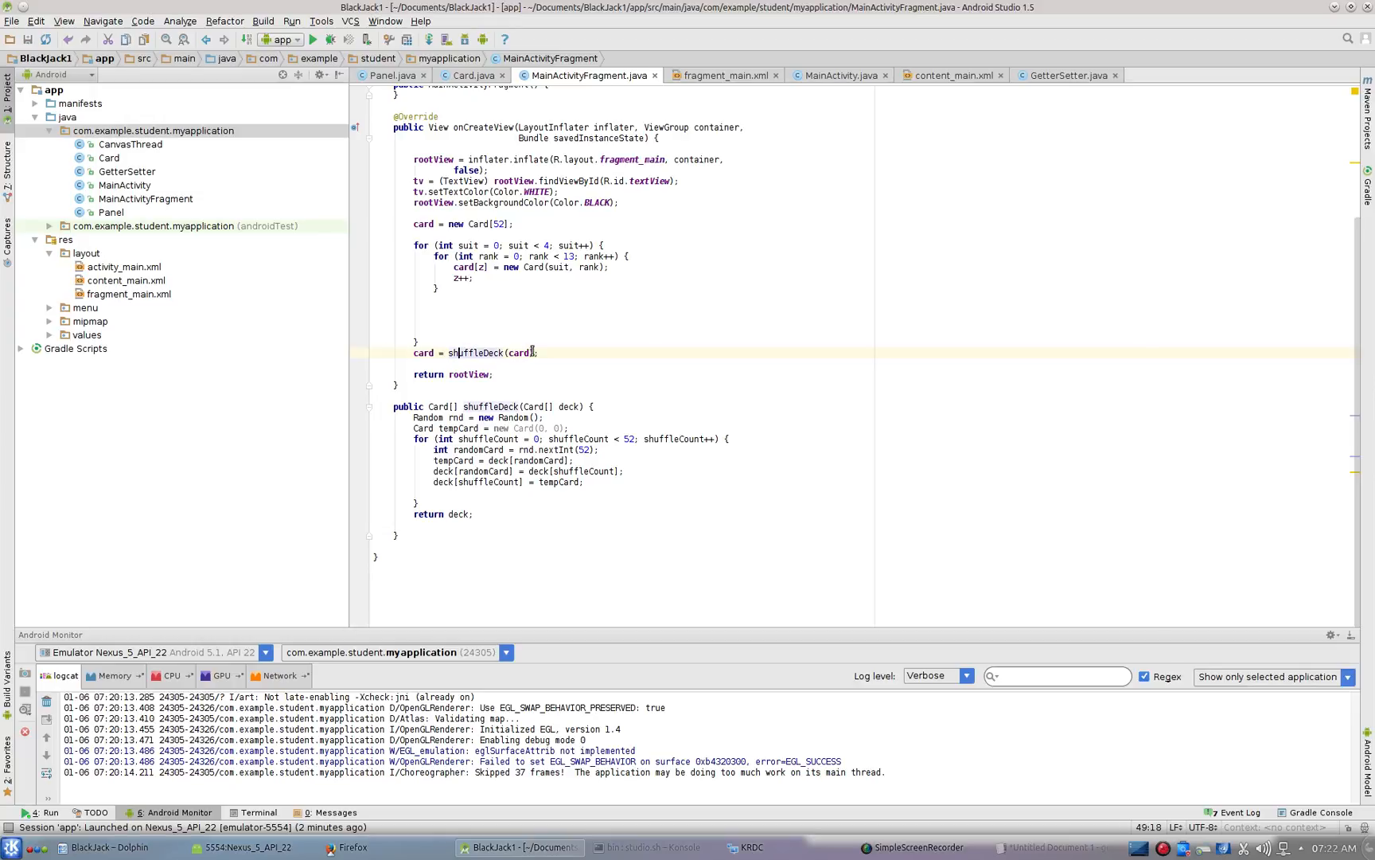
double_click(520, 352)
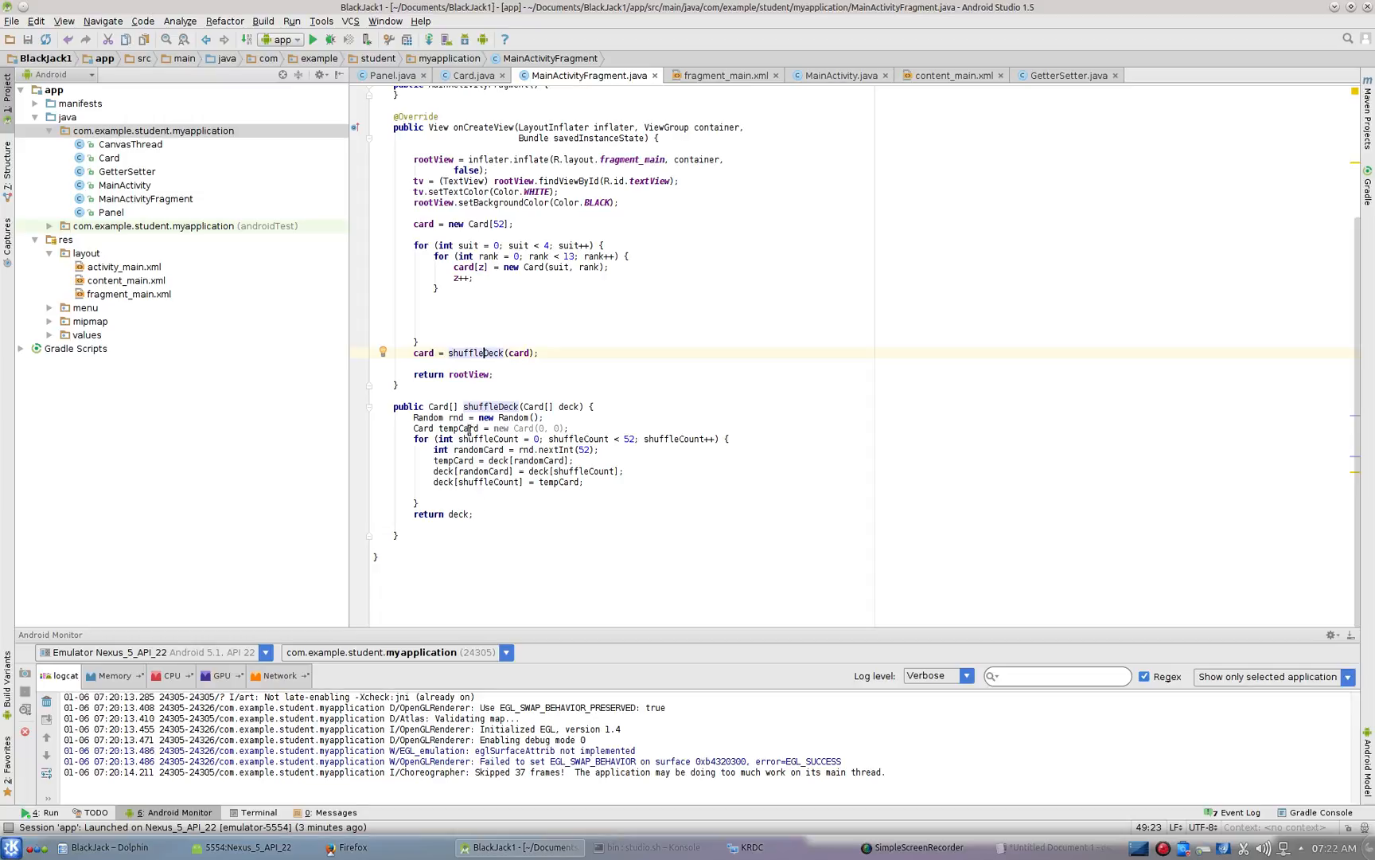
click(478, 417)
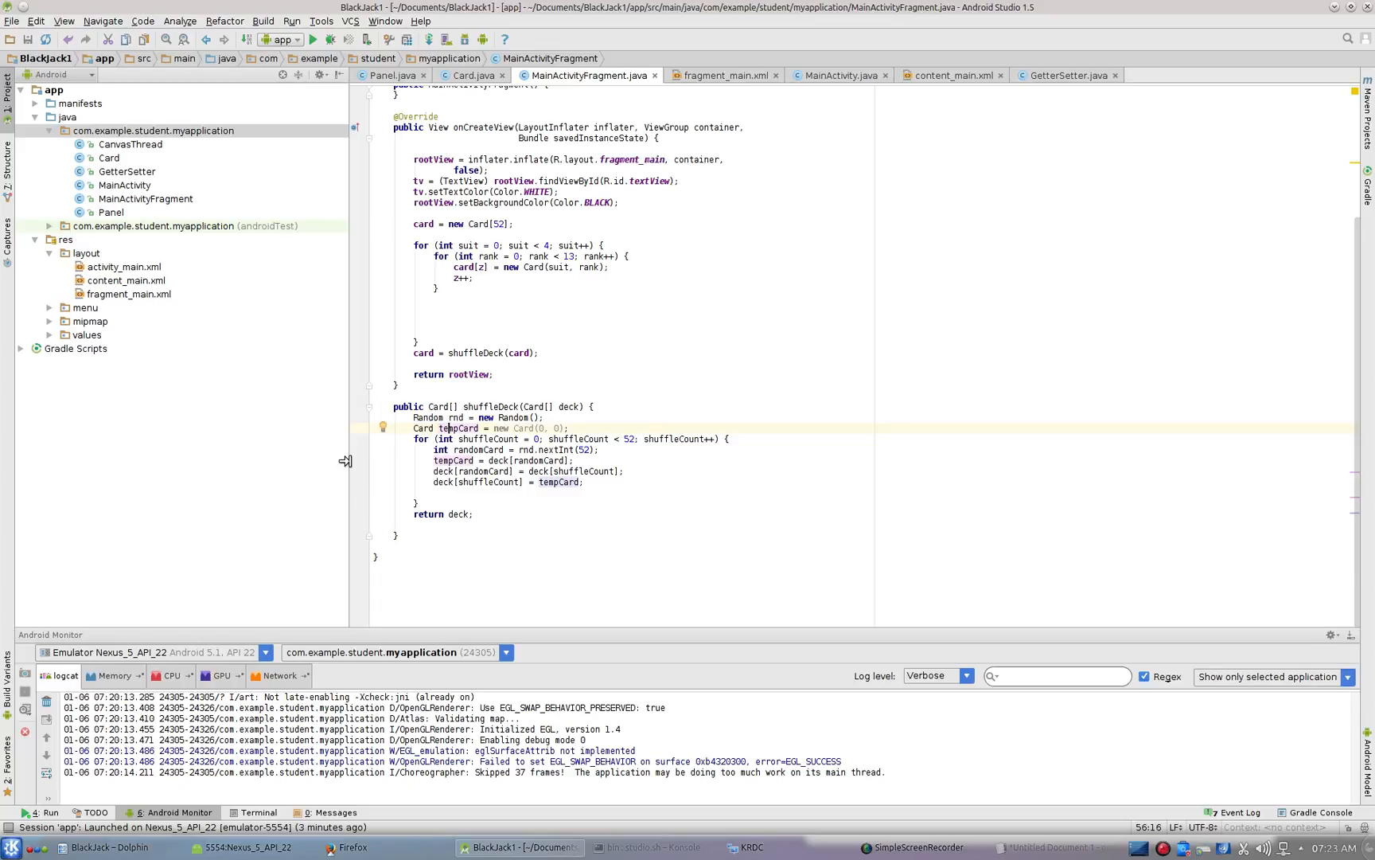
mouse_move(600, 461)
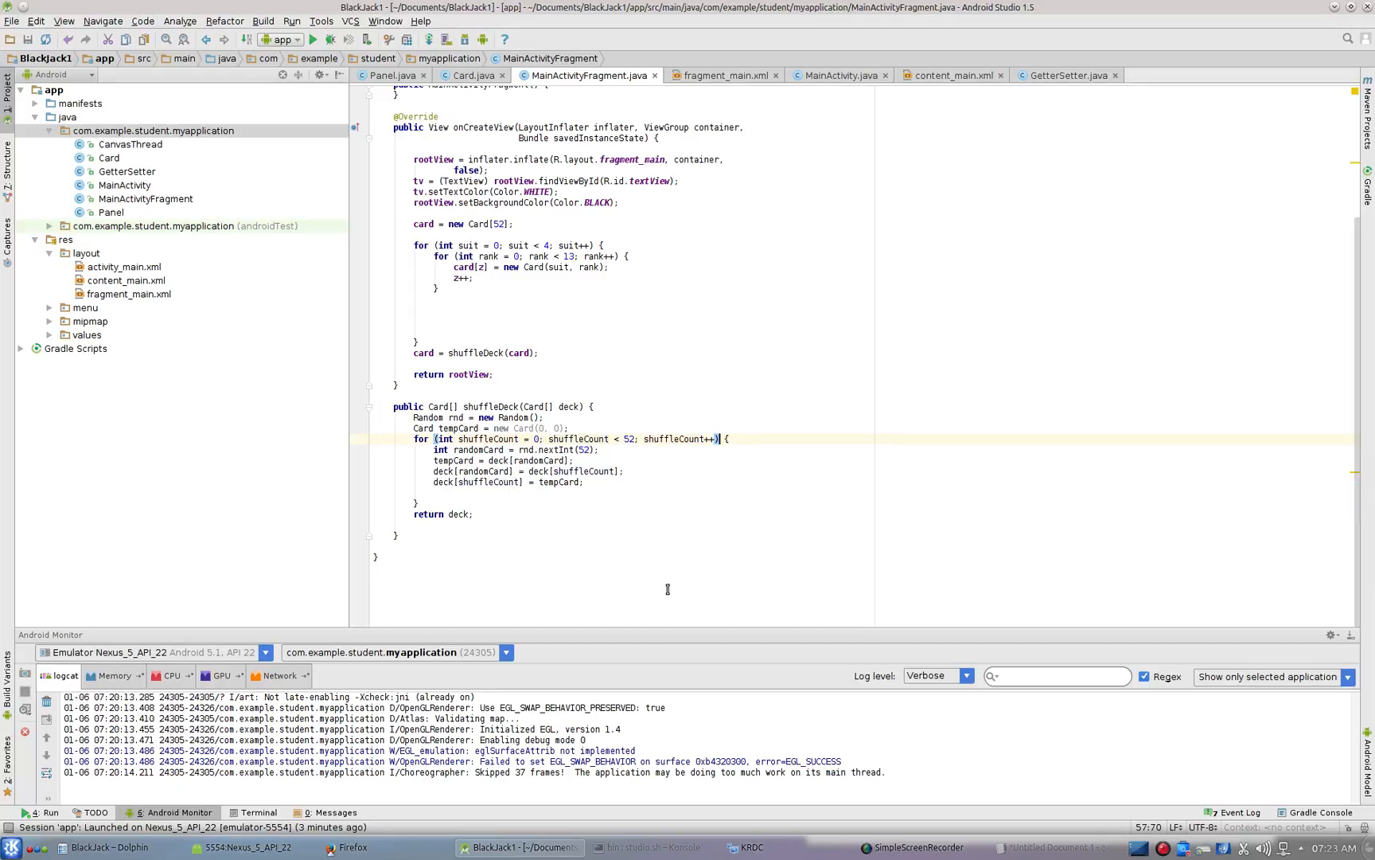
mouse_move(628, 425)
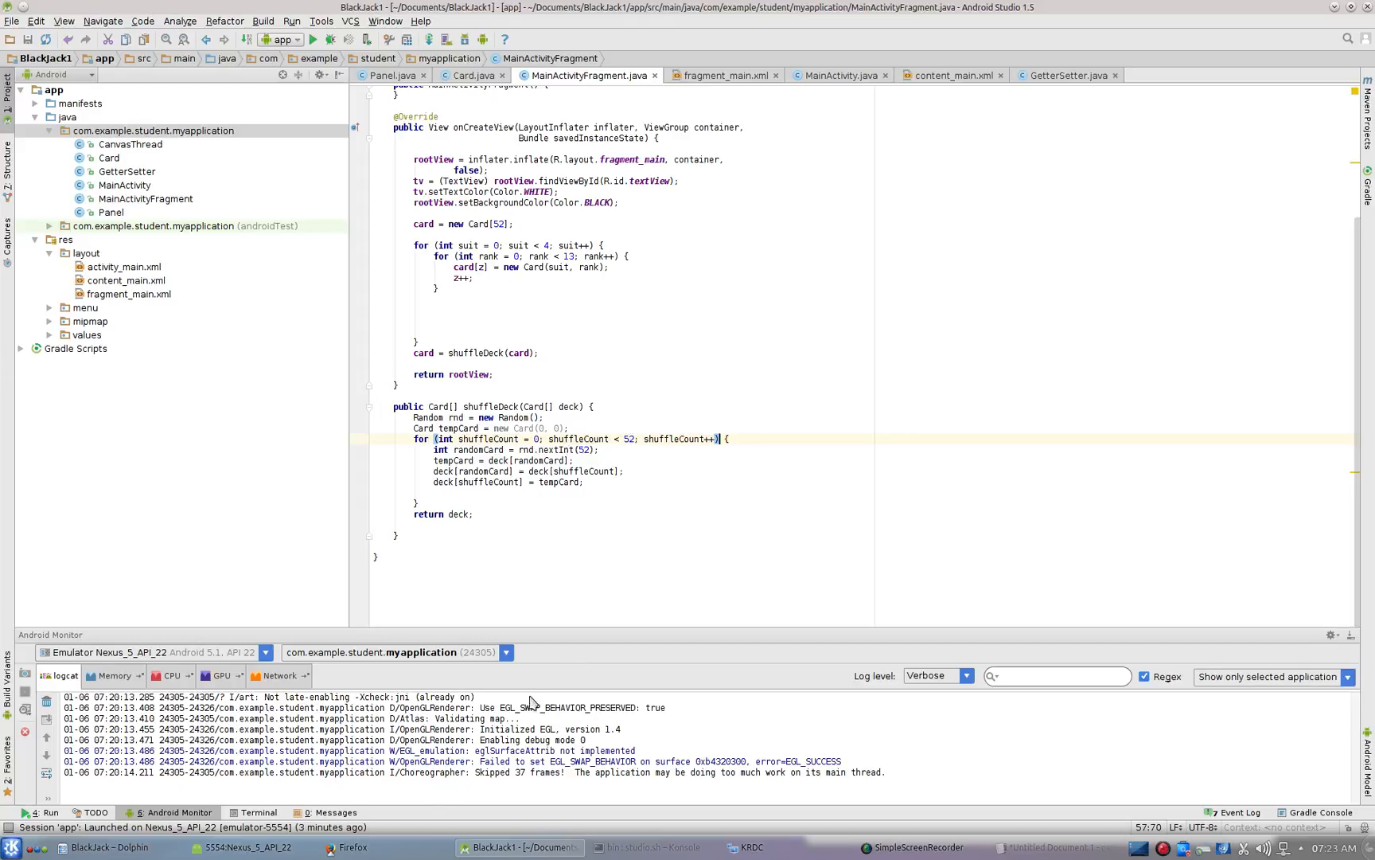
mouse_move(932, 834)
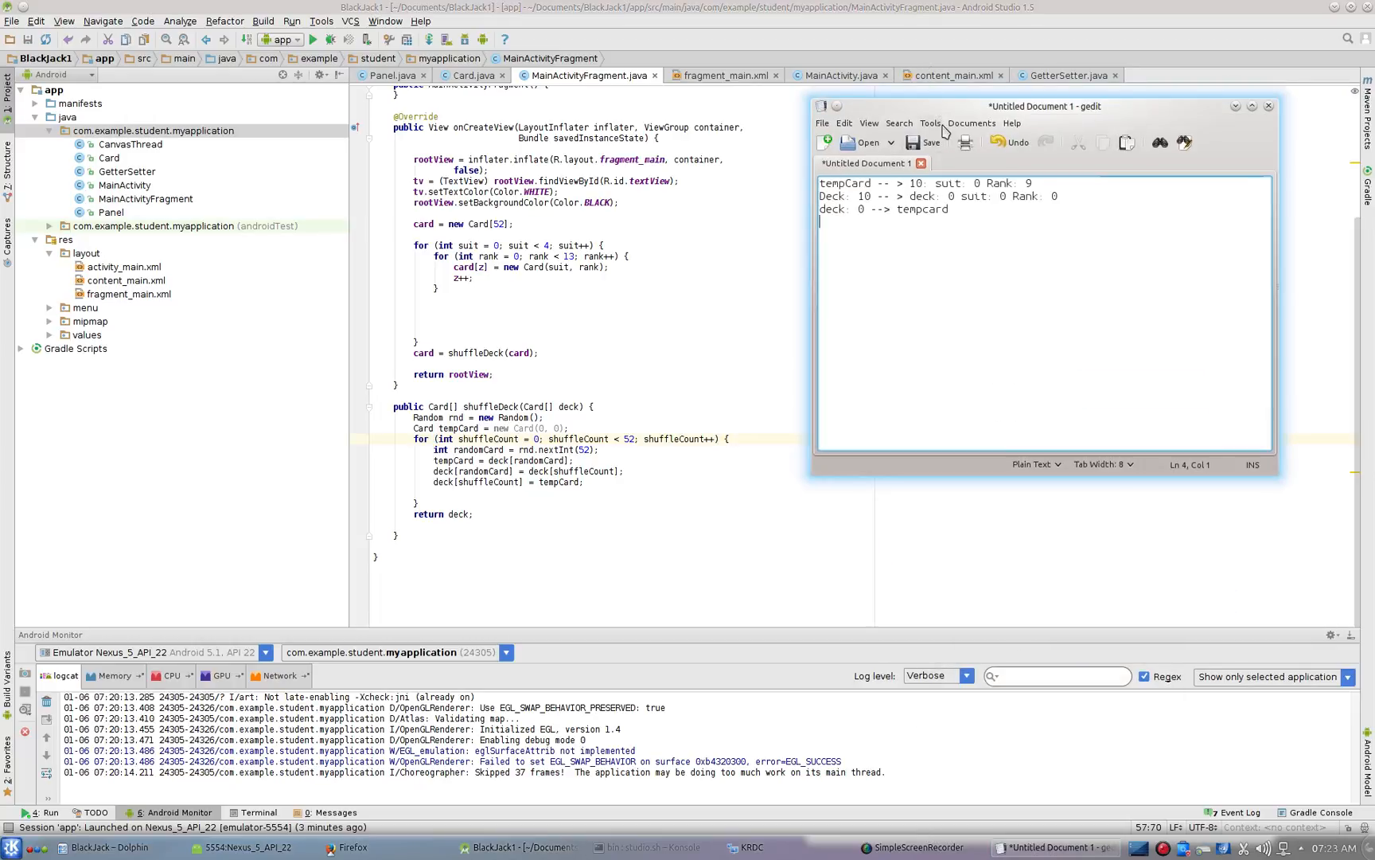
right_click(1043, 106)
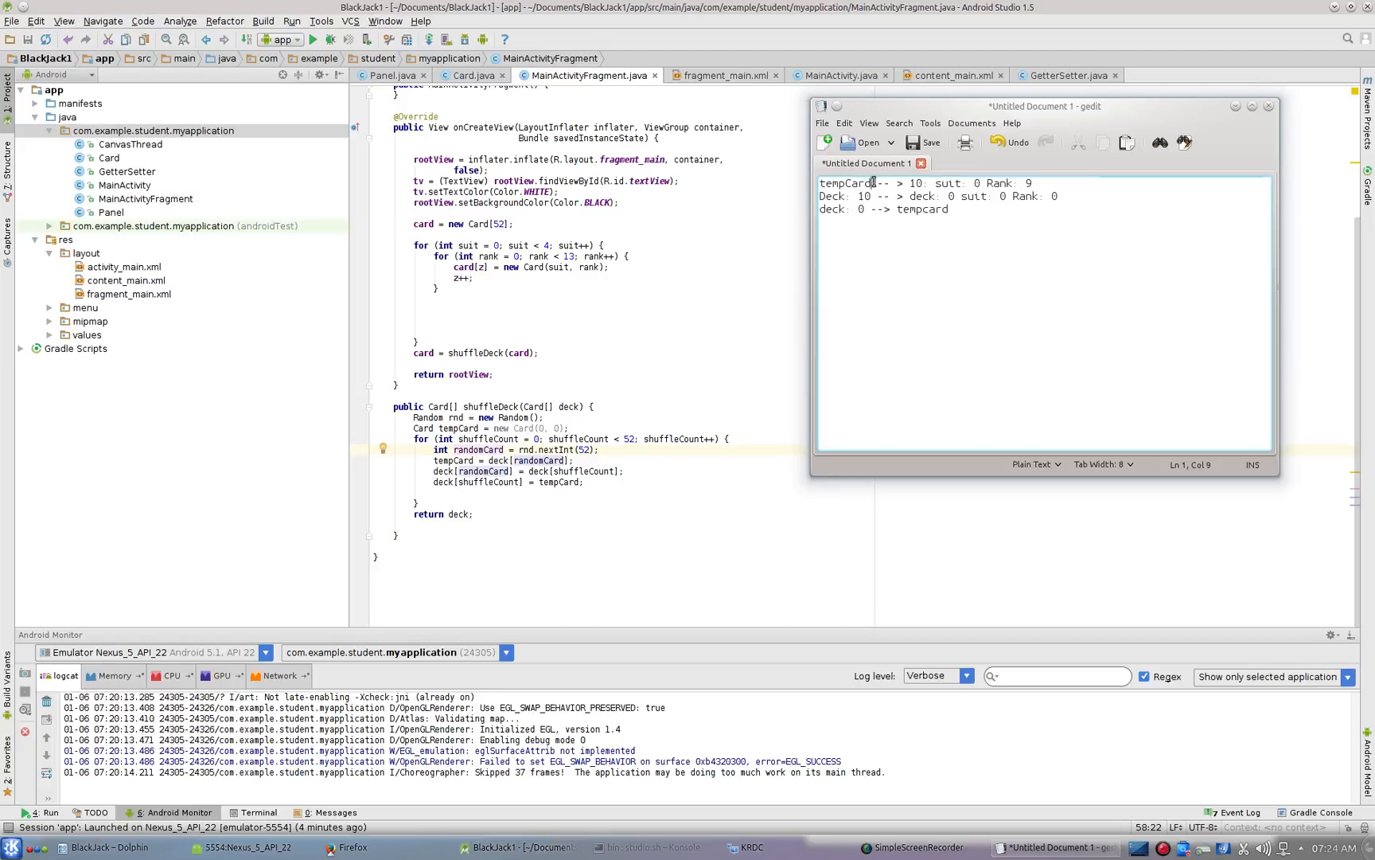
double_click(845, 183)
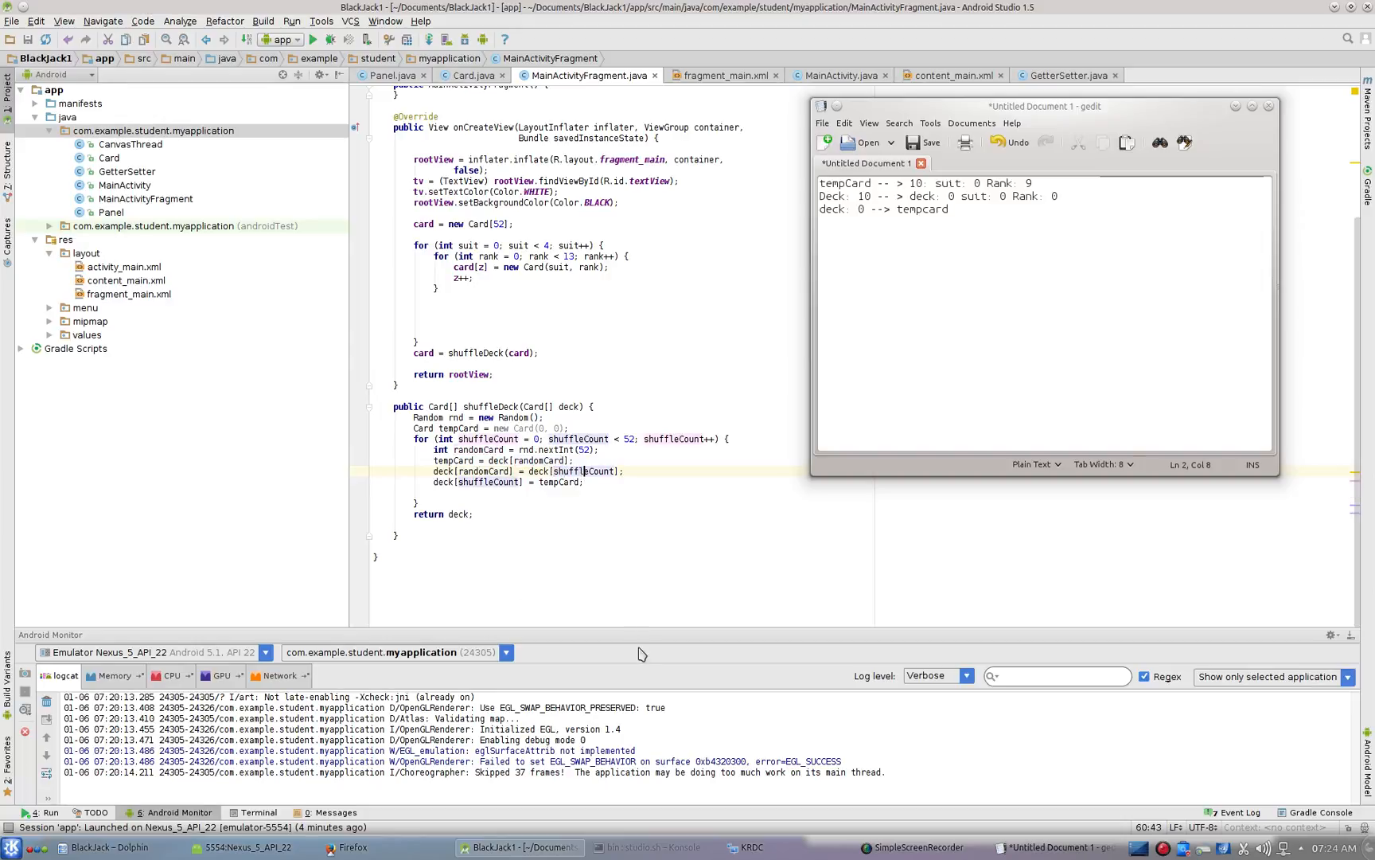
- Select the deck swap lines in the shuffleDeck code
click(916, 208)
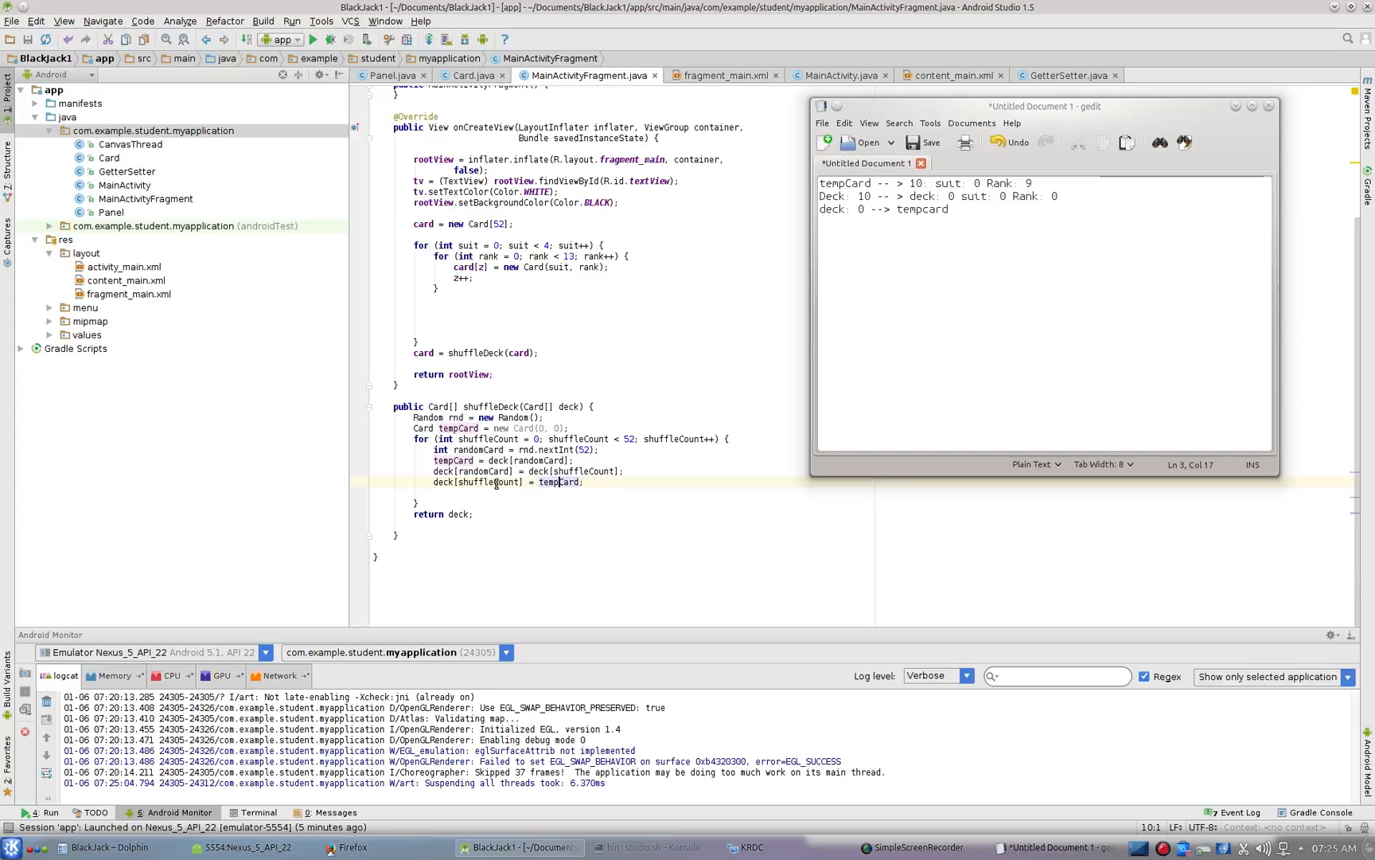
drag(393, 406, 475, 514)
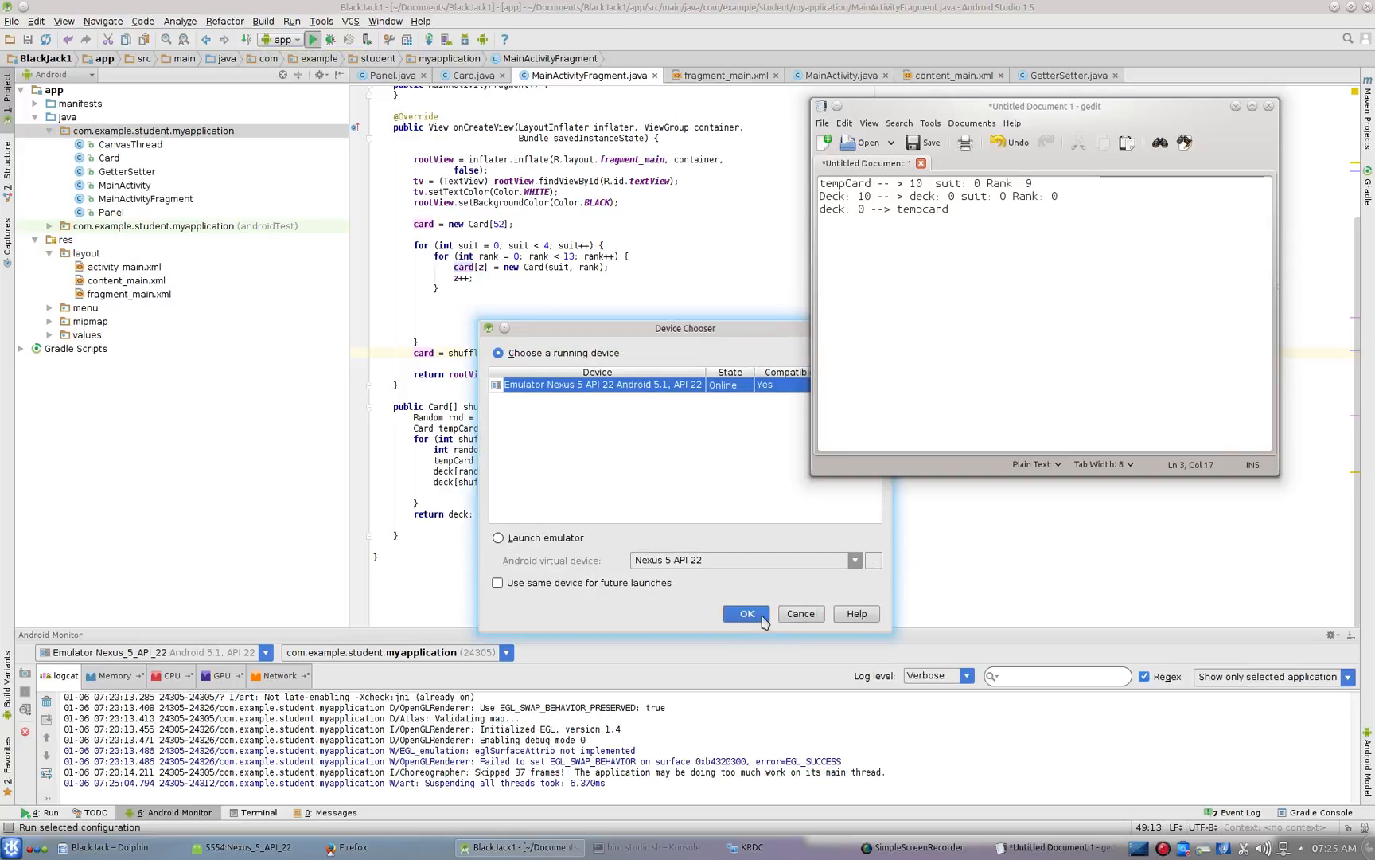
- Launch the app on the Nexus 5 API 22 emulator, showing Hello World and New Button
click(746, 614)
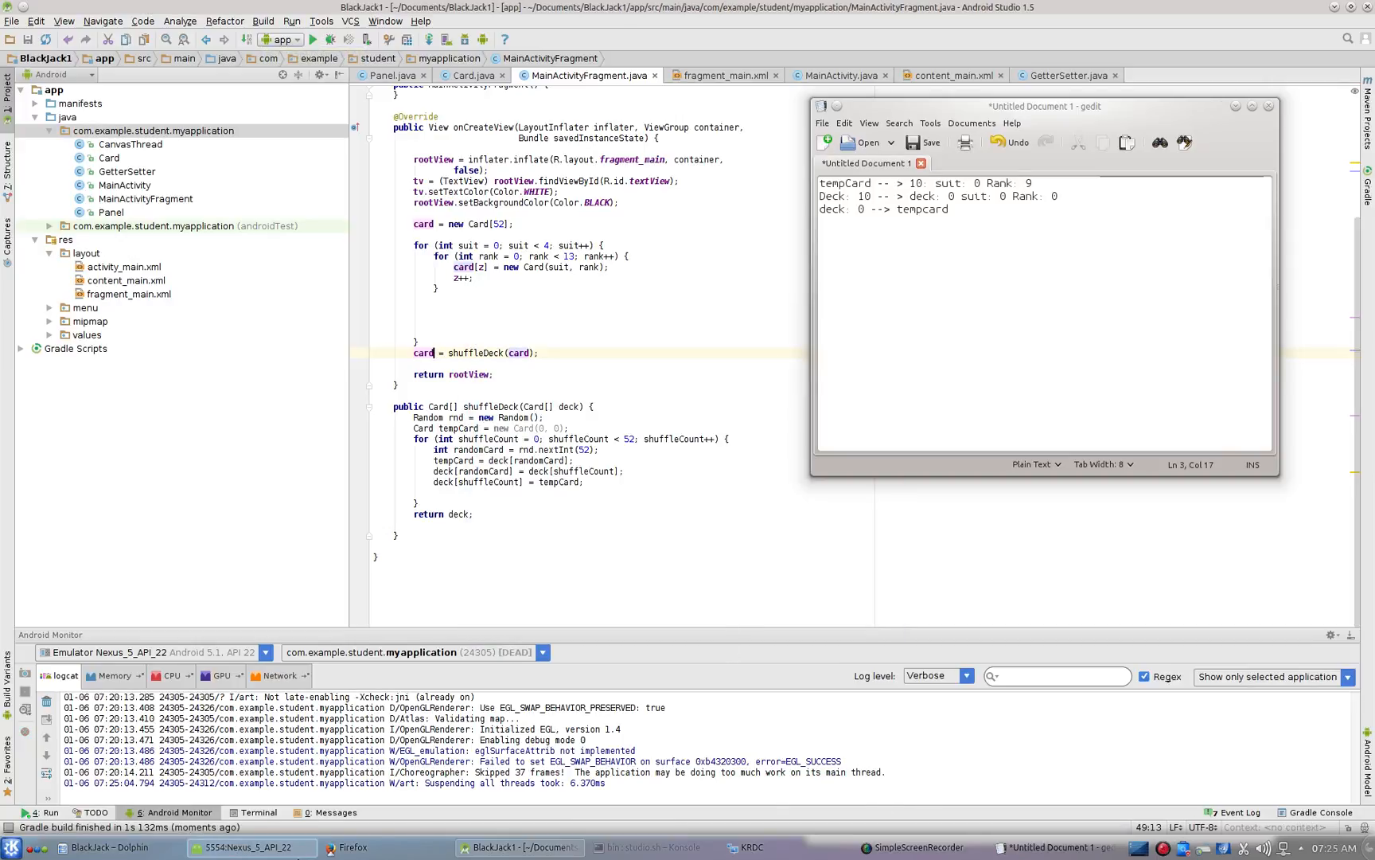
click(247, 846)
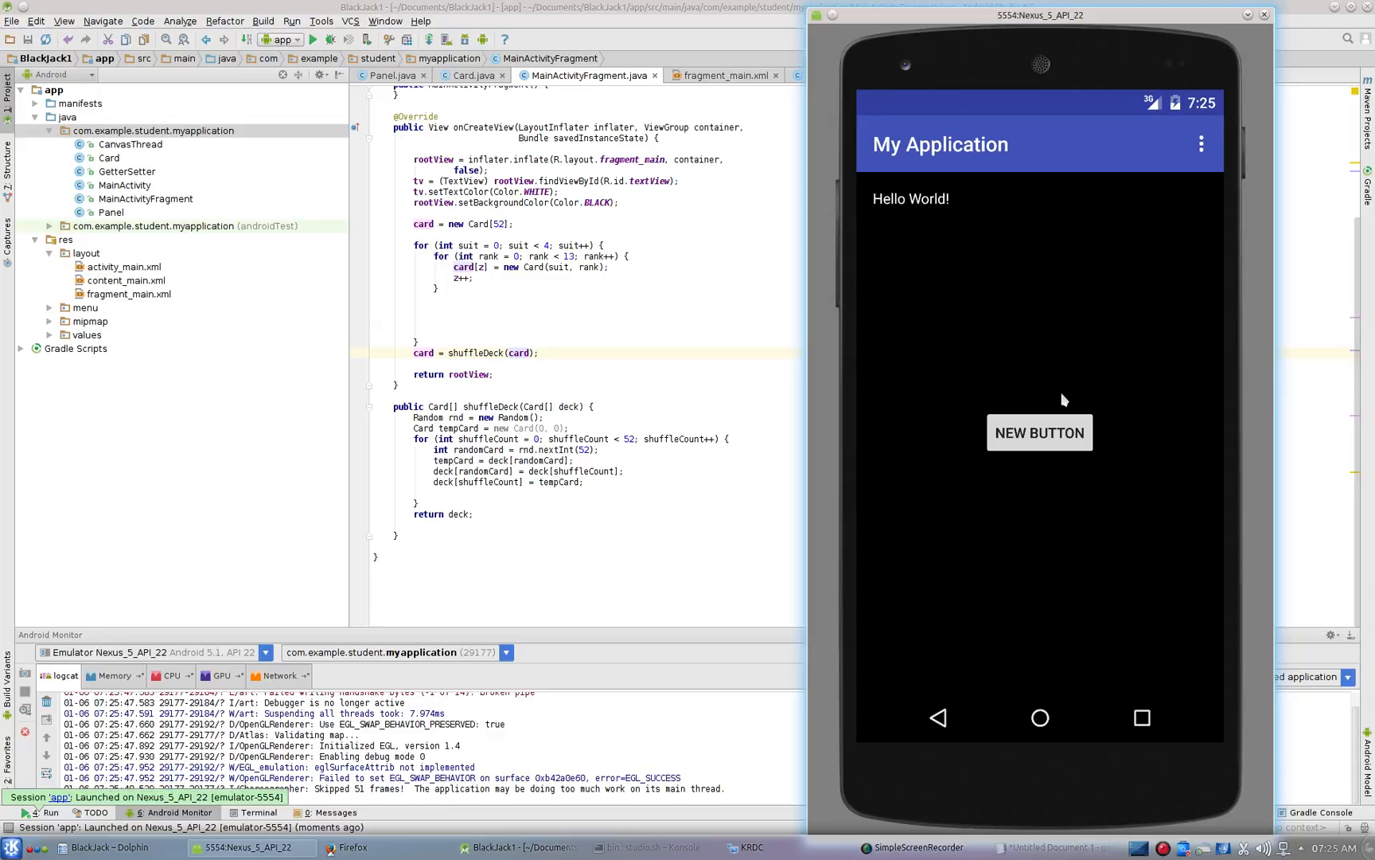
- Tap New Button six times, cycling shuffled cards to Card Number:13 suit:3 rank:6
click(1039, 432)
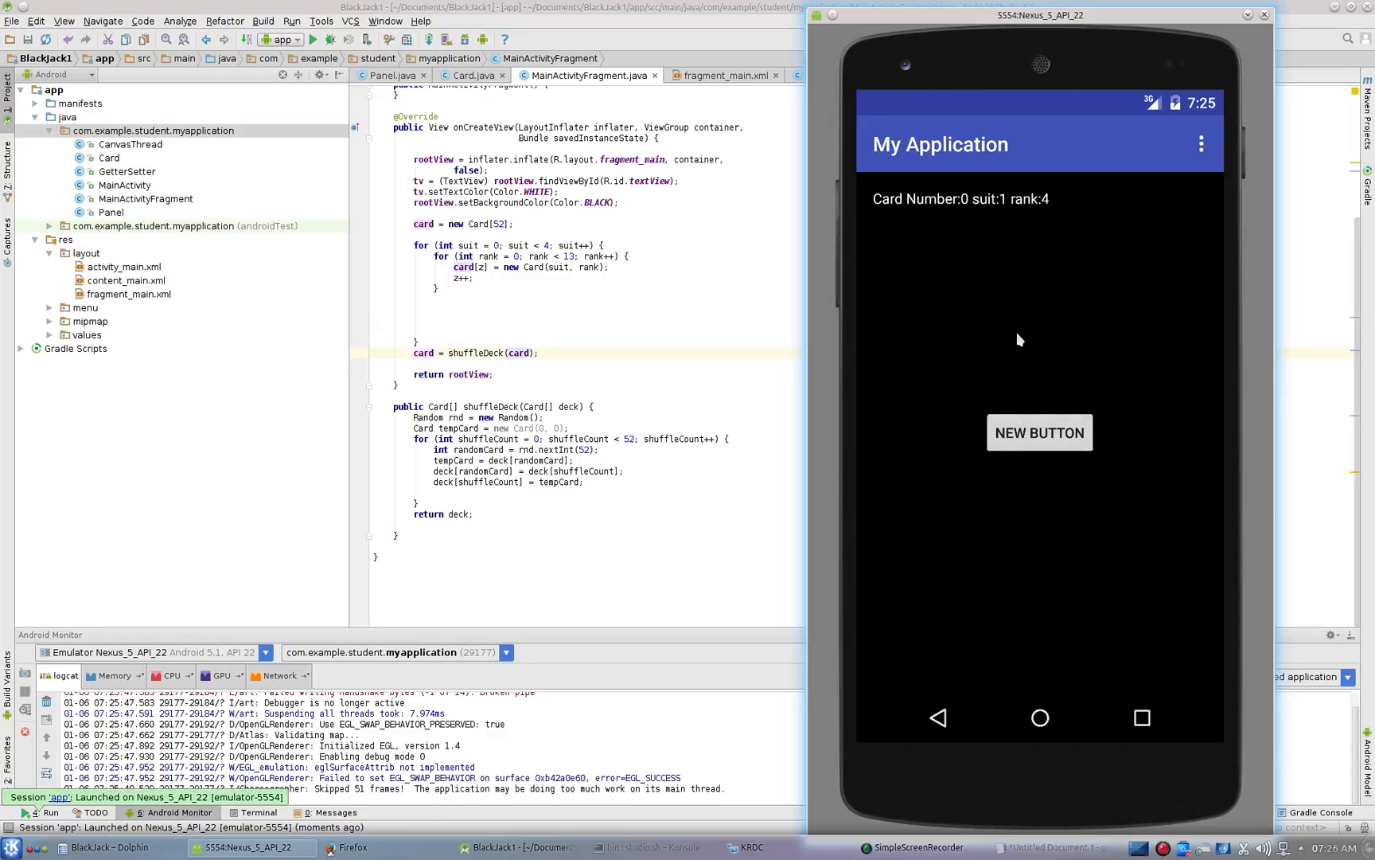
mouse_move(1063, 590)
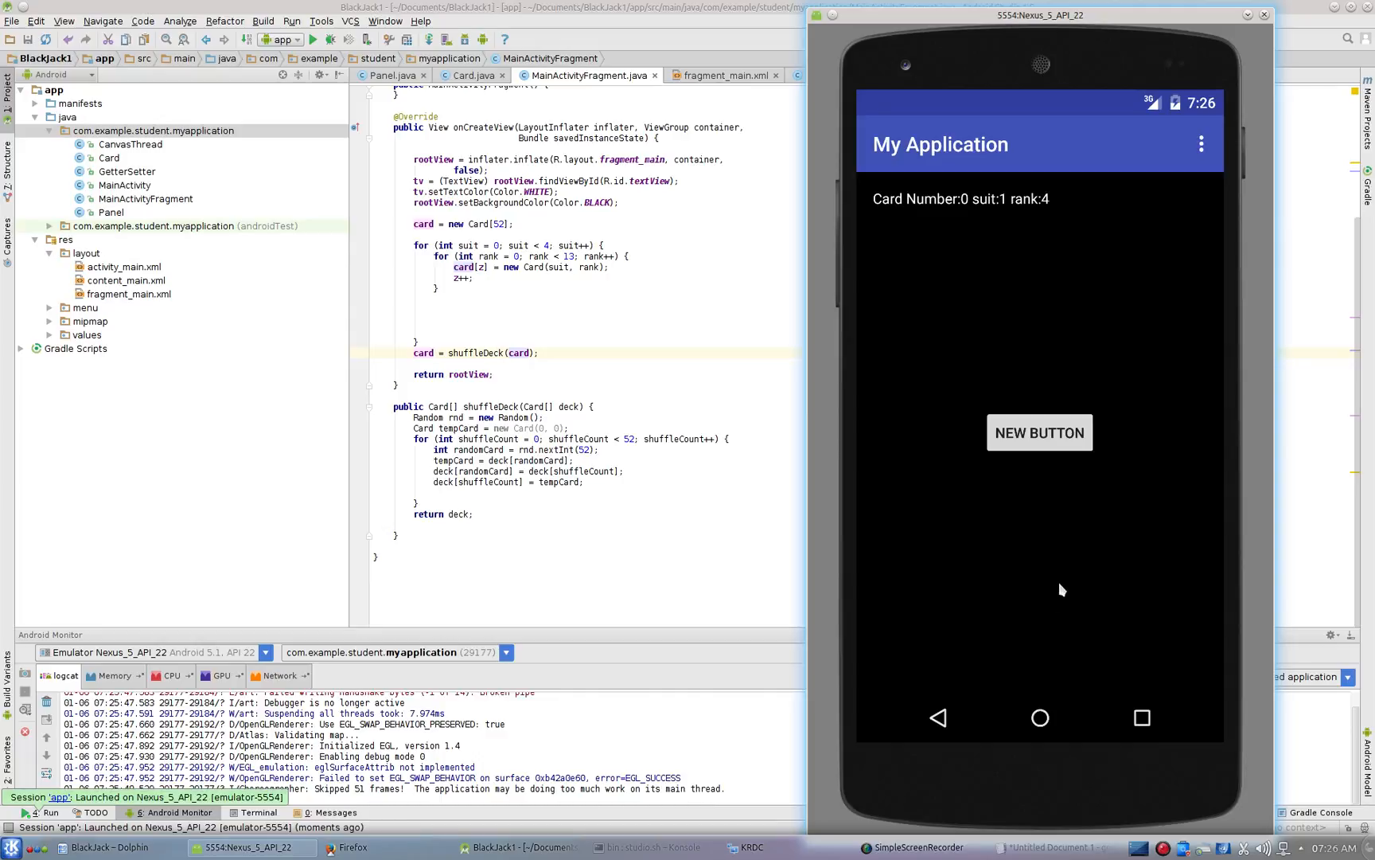
mouse_move(1079, 571)
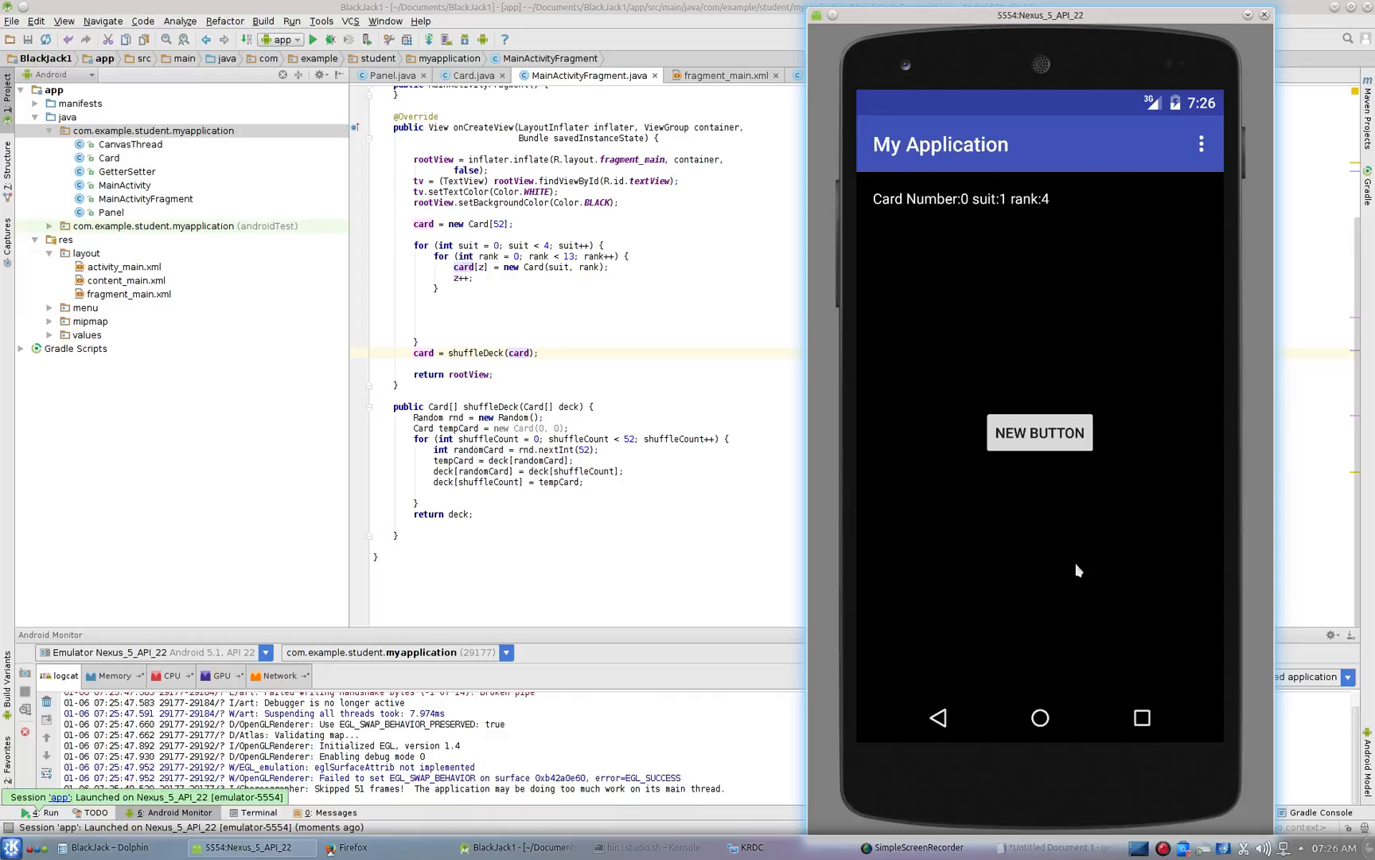
click(1039, 432)
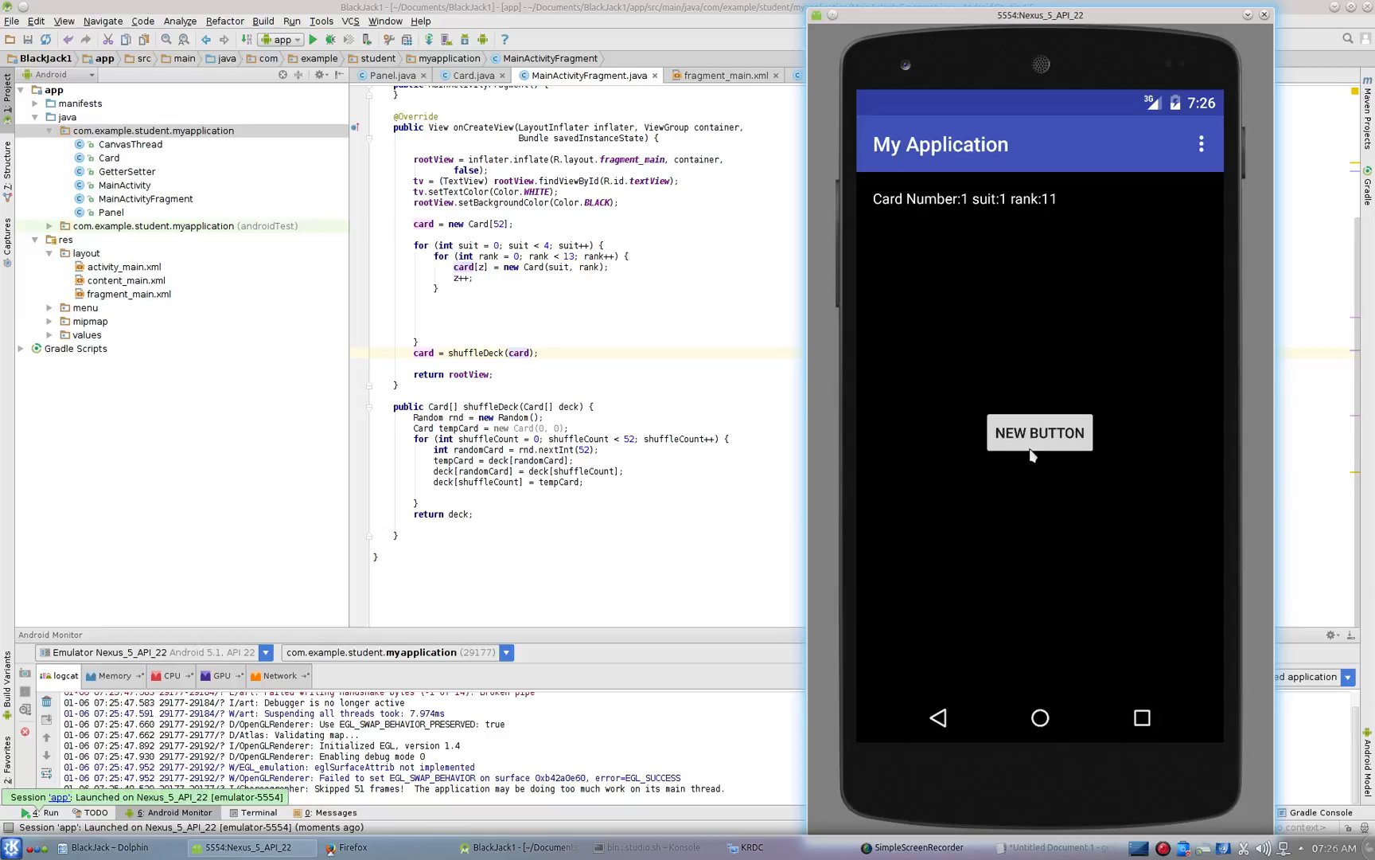
click(1039, 432)
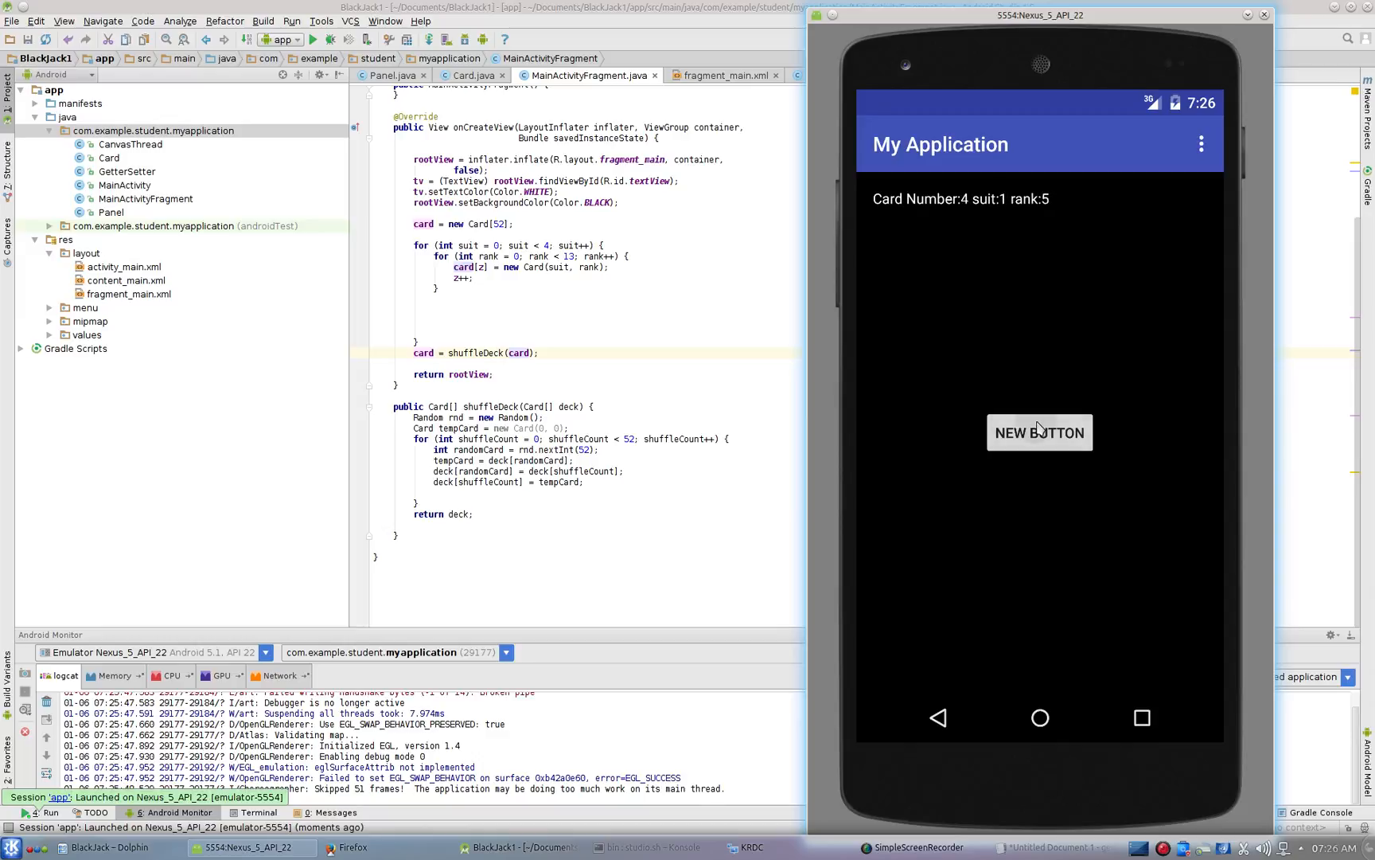
click(1040, 432)
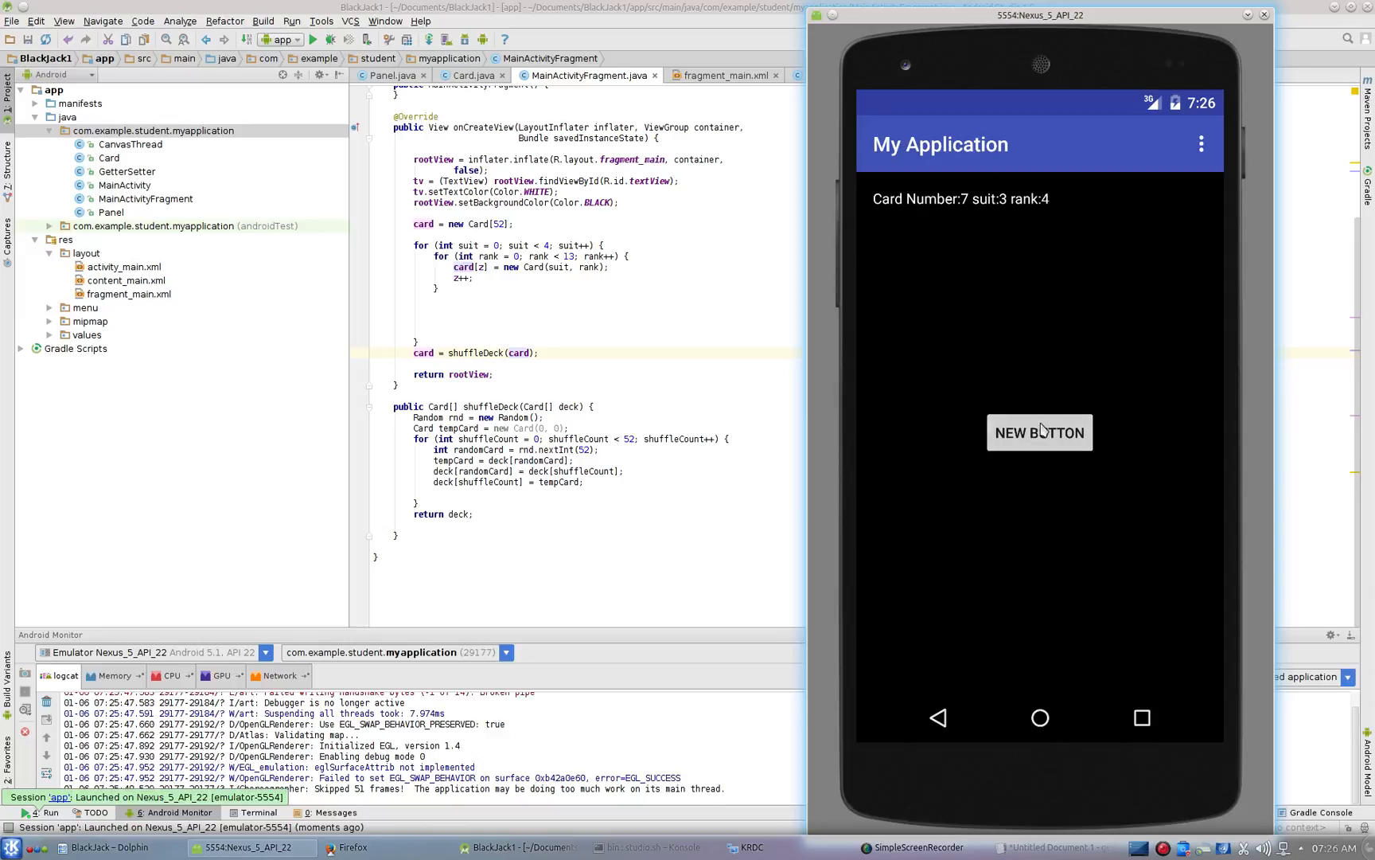
click(1039, 432)
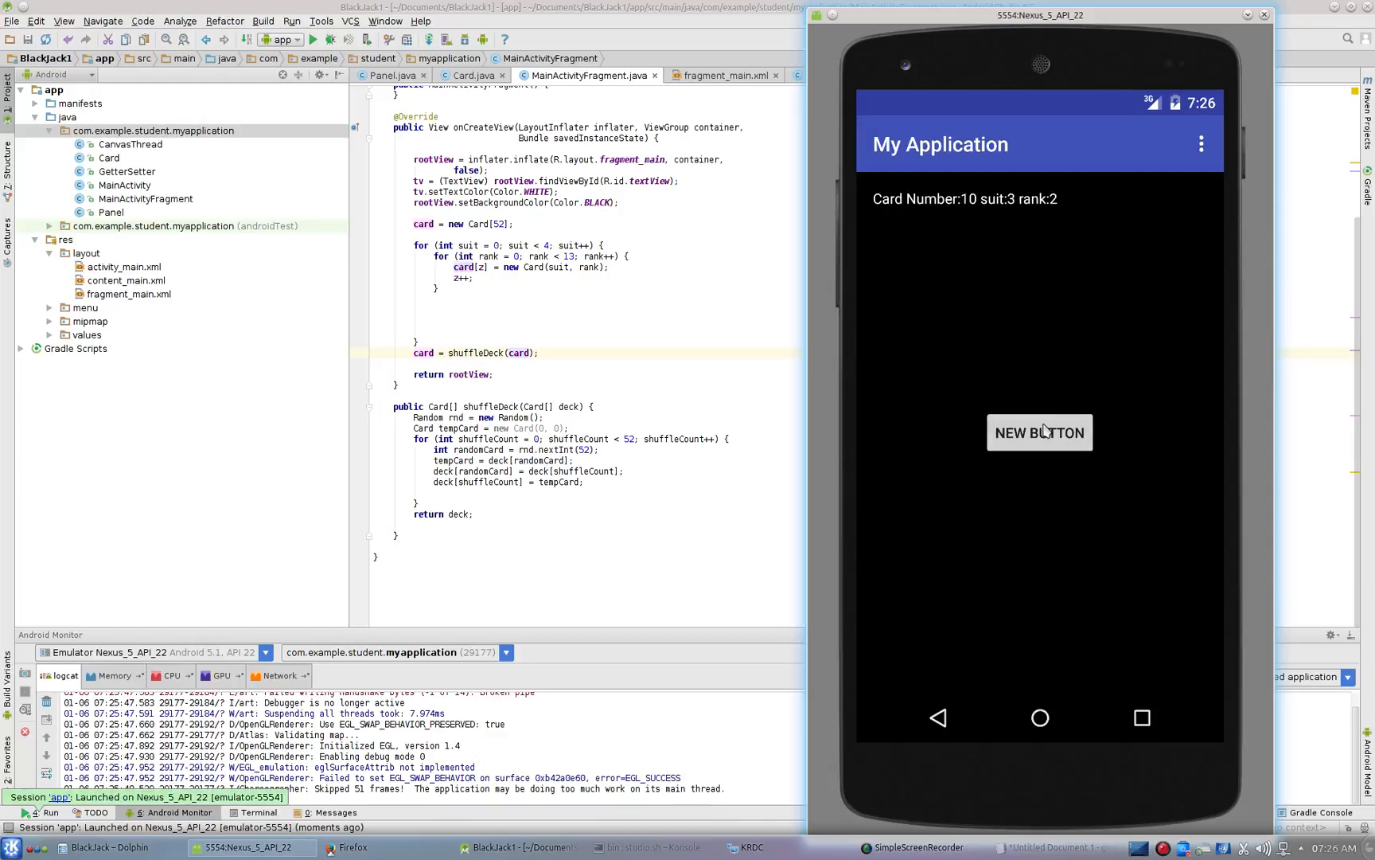
click(1039, 432)
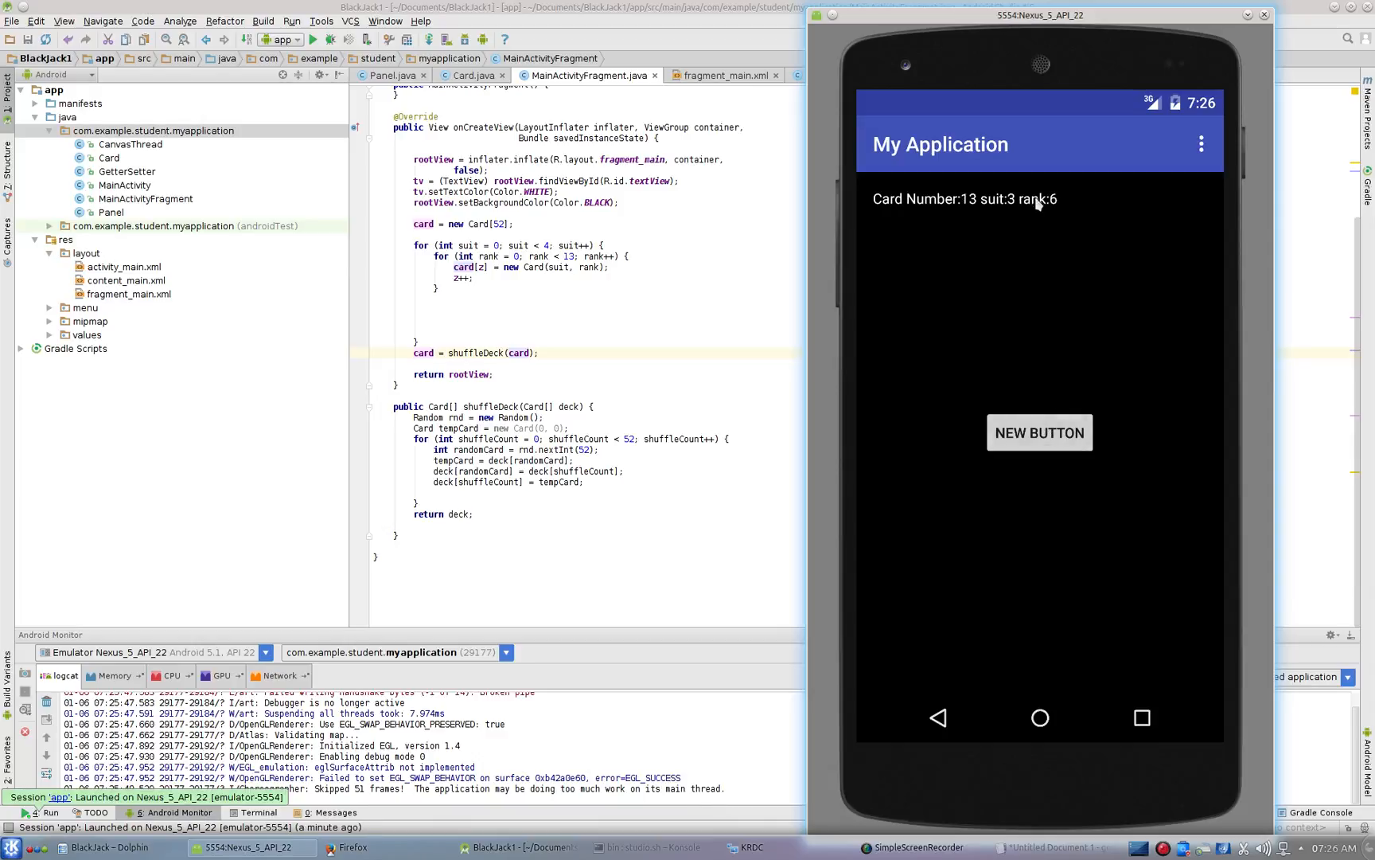
mouse_move(877, 538)
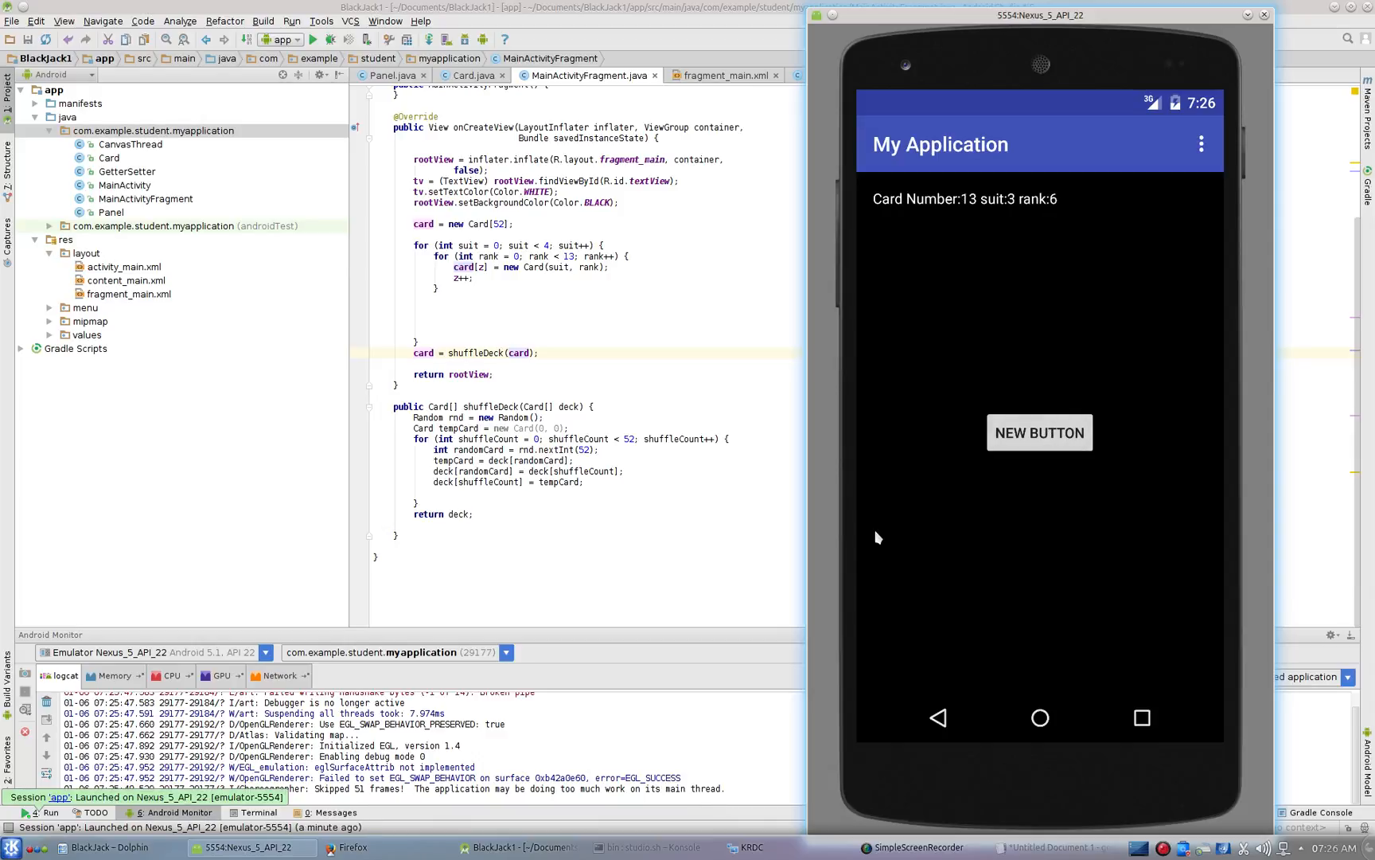
mouse_move(881, 540)
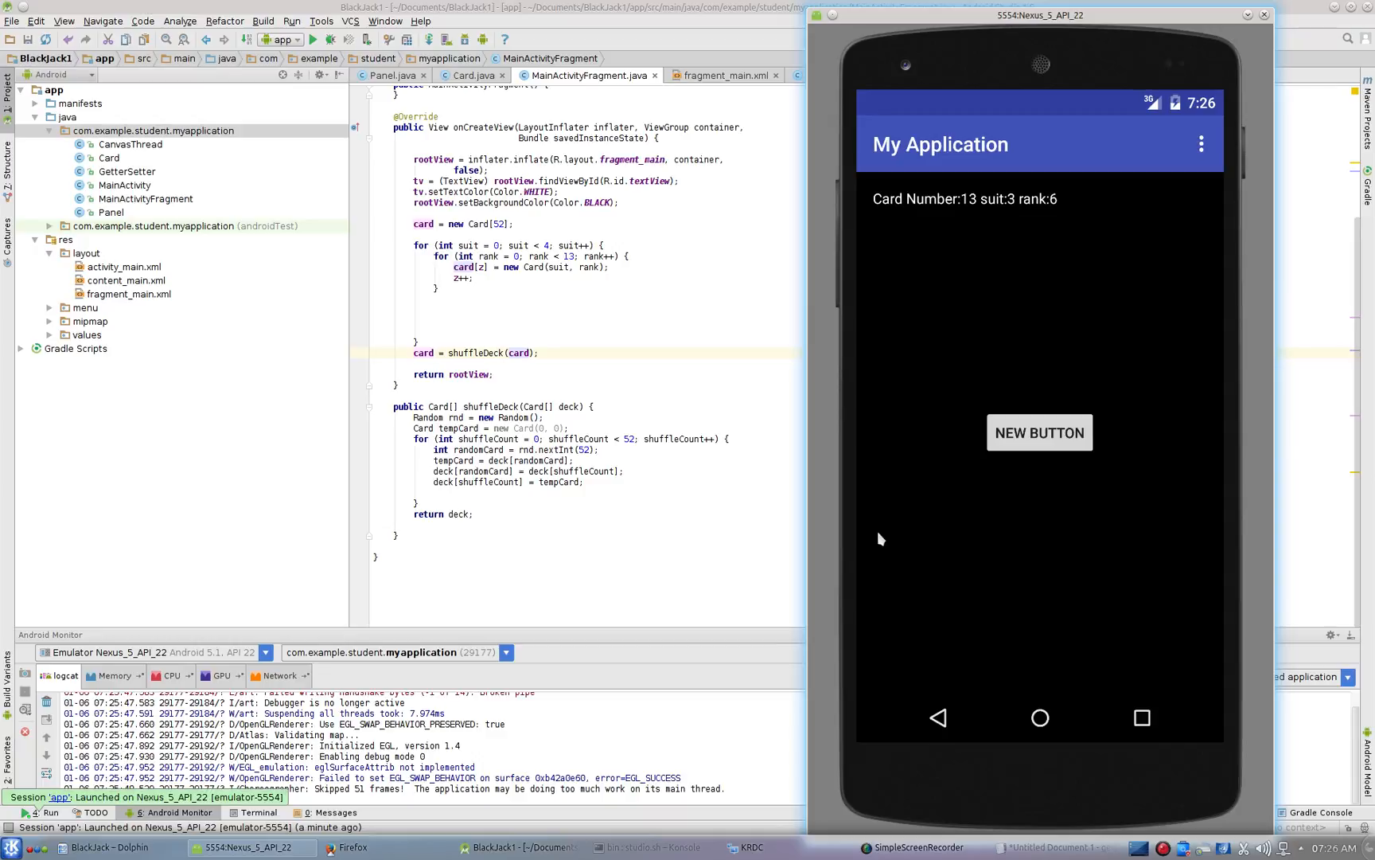